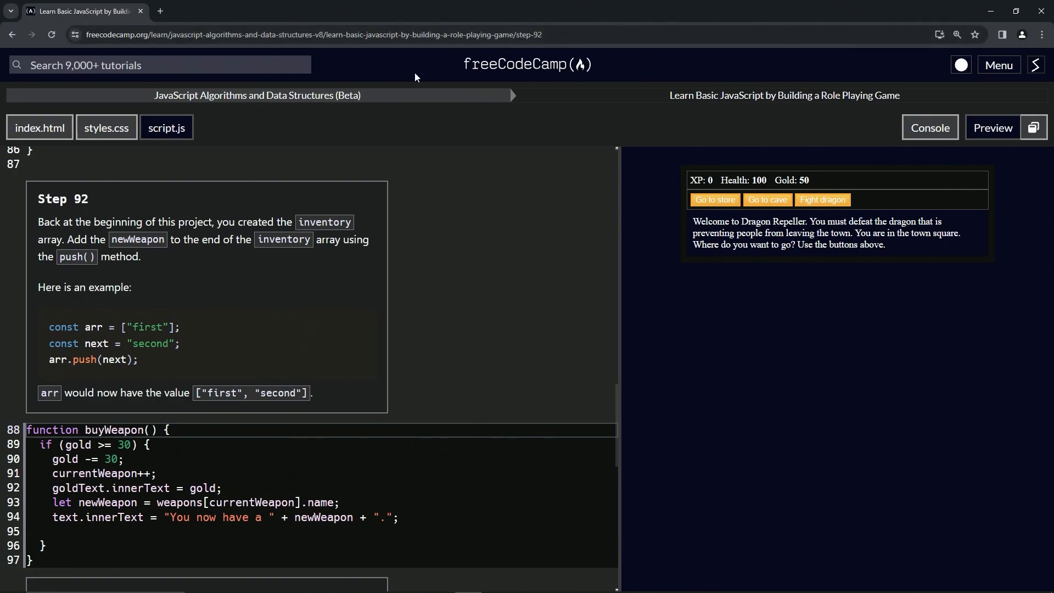
pyautogui.moveTo(221, 112)
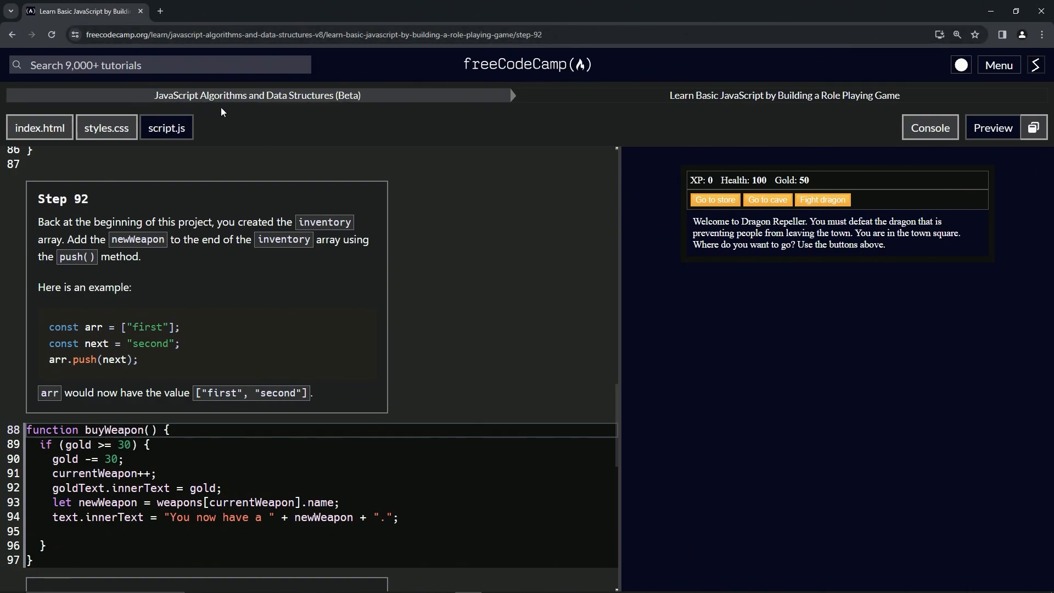
pyautogui.moveTo(697, 91)
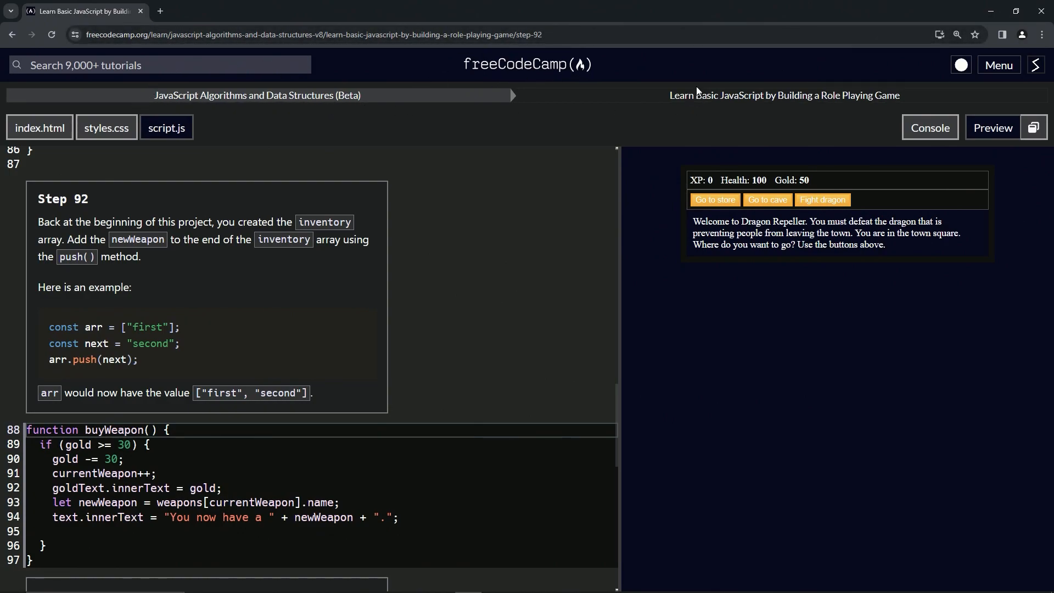
pyautogui.moveTo(898, 111)
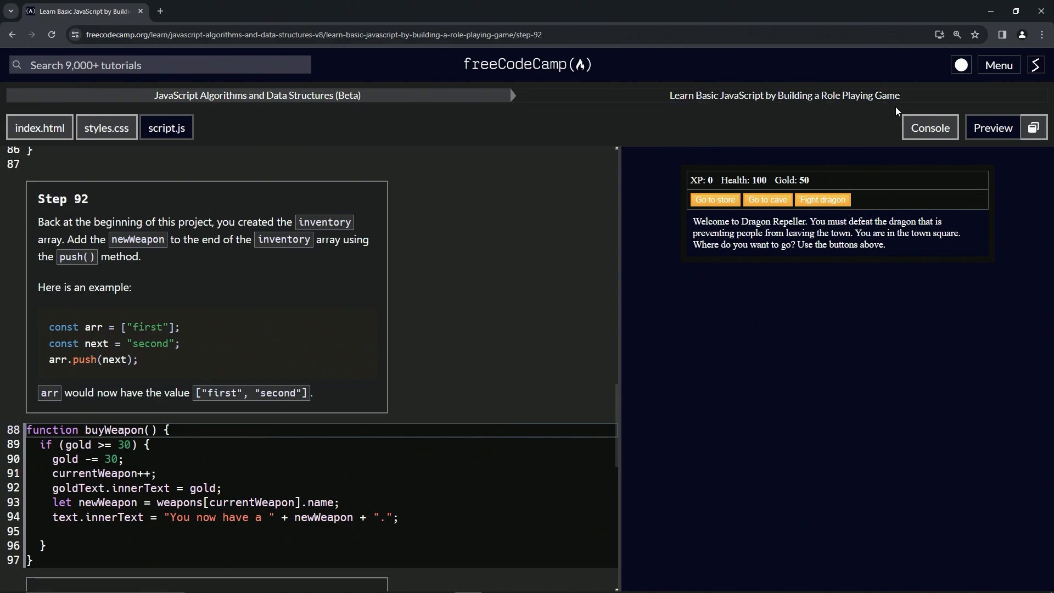
pyautogui.moveTo(96, 207)
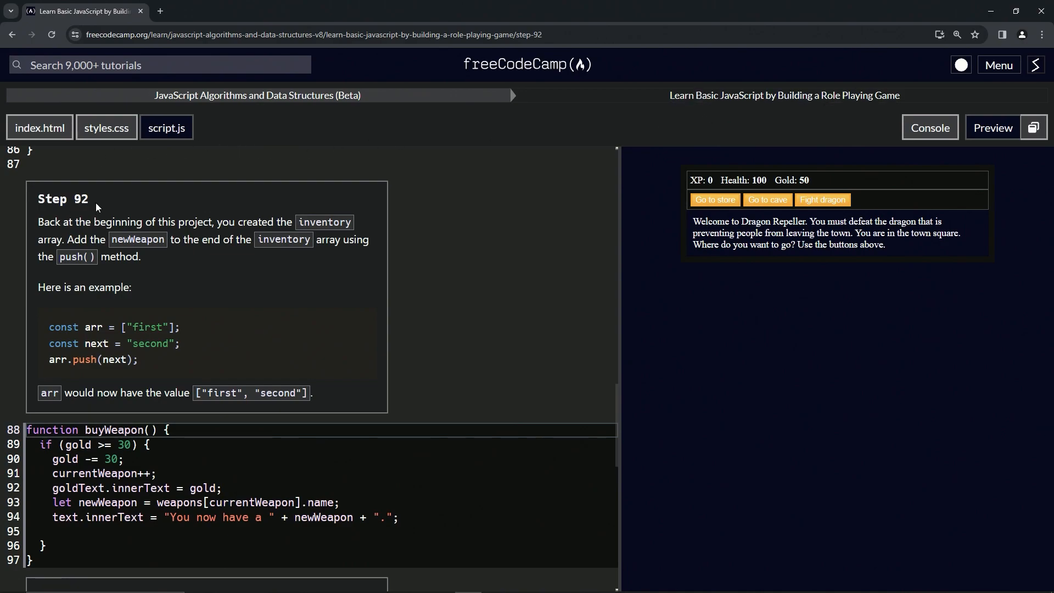
pyautogui.moveTo(27, 231)
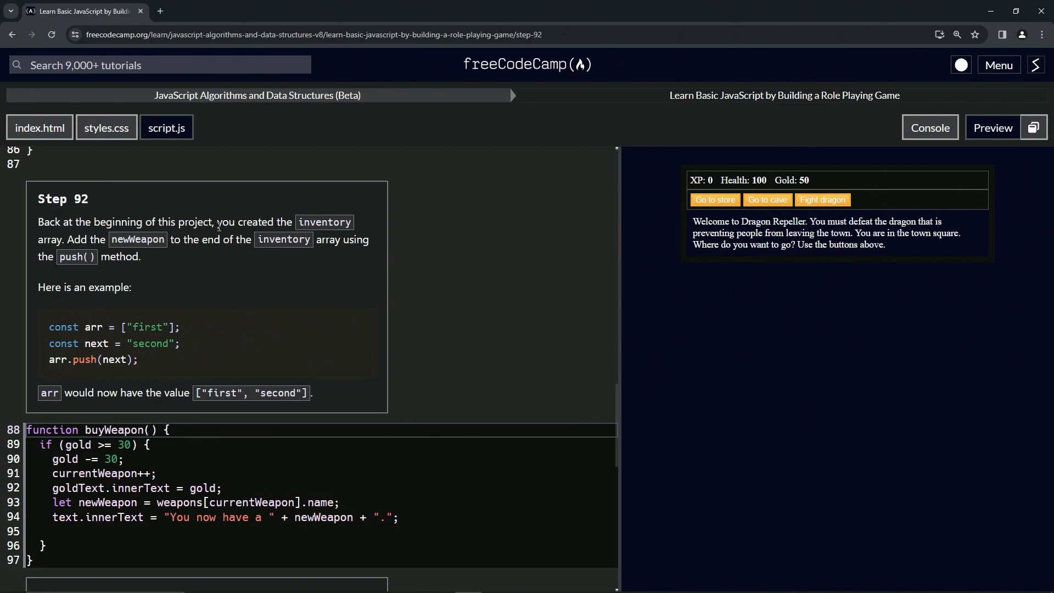
# Write inventory.push(newWeapon) on the empty line inside buyWeapon's if block
pyautogui.scroll(3)
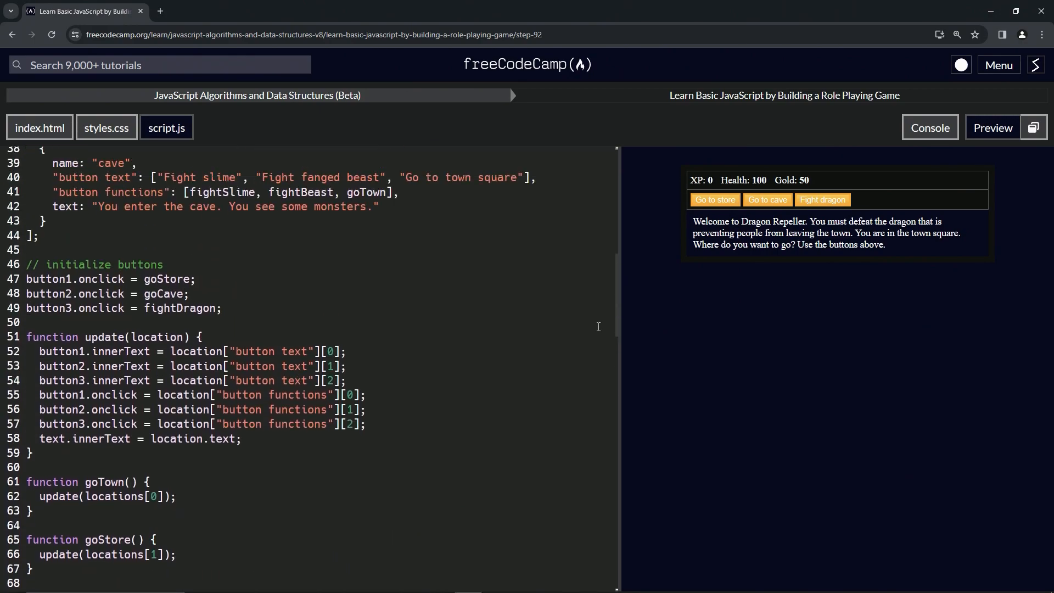
pyautogui.scroll(3)
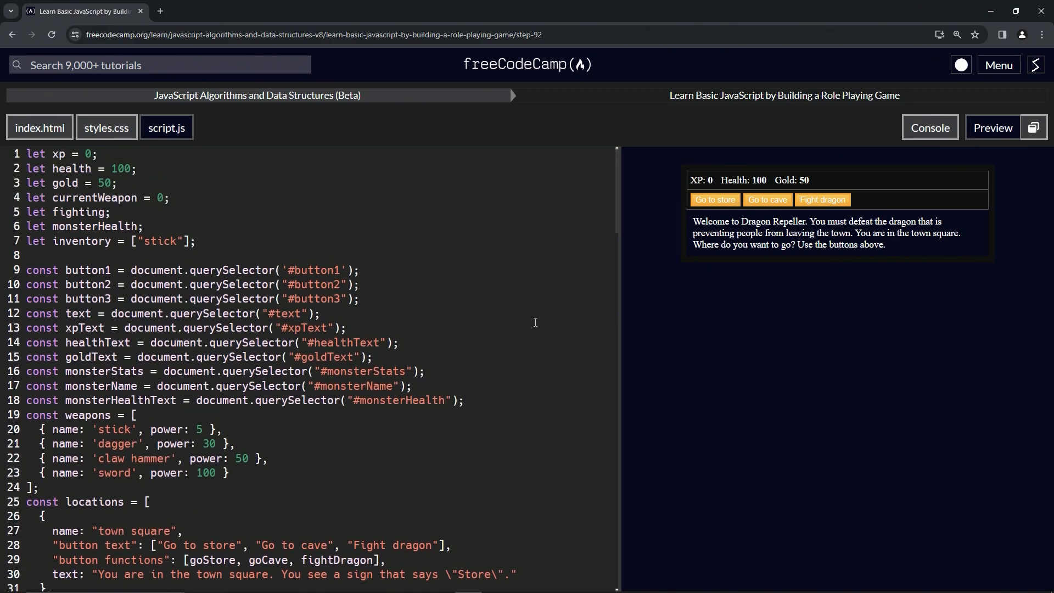
pyautogui.scroll(-3)
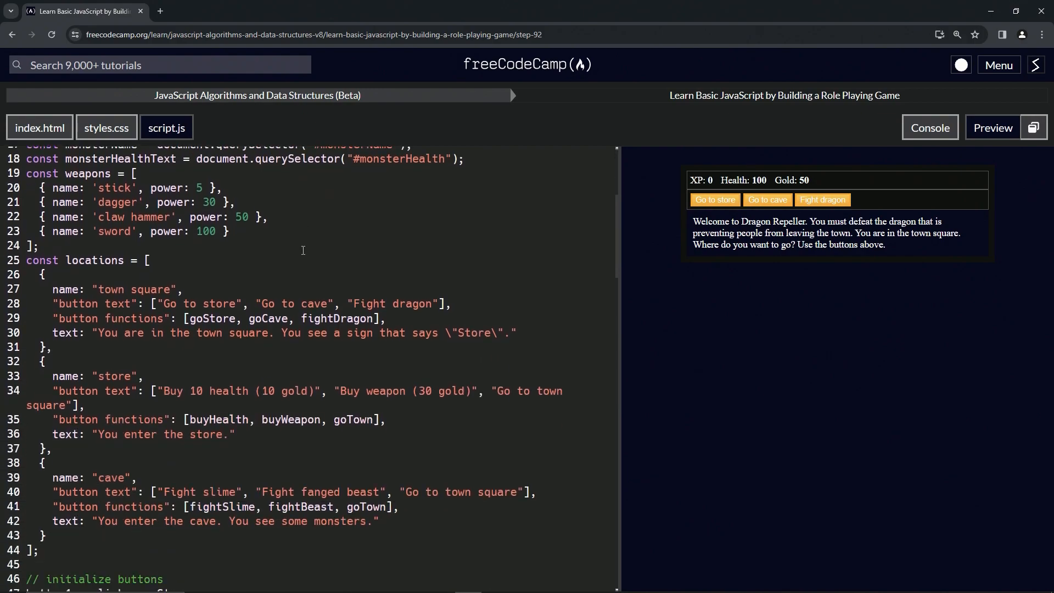
pyautogui.scroll(-3)
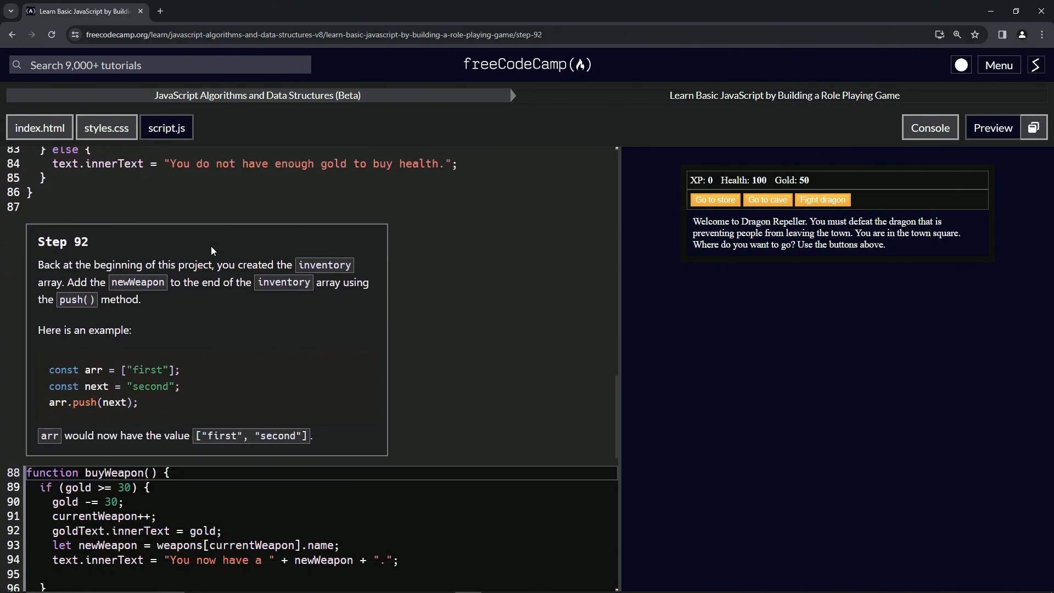
pyautogui.moveTo(146, 298)
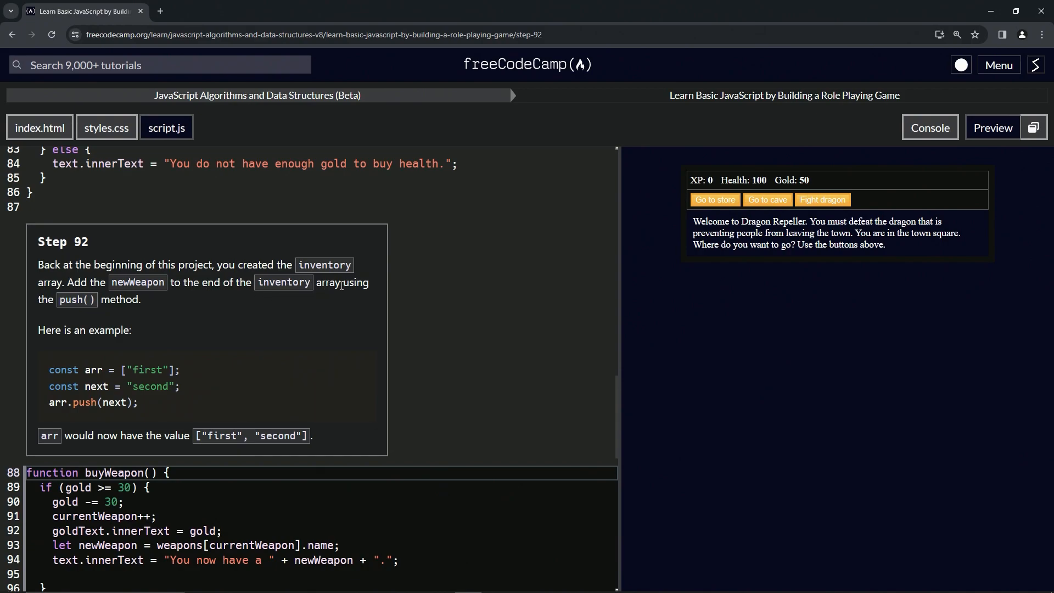
pyautogui.moveTo(135, 314)
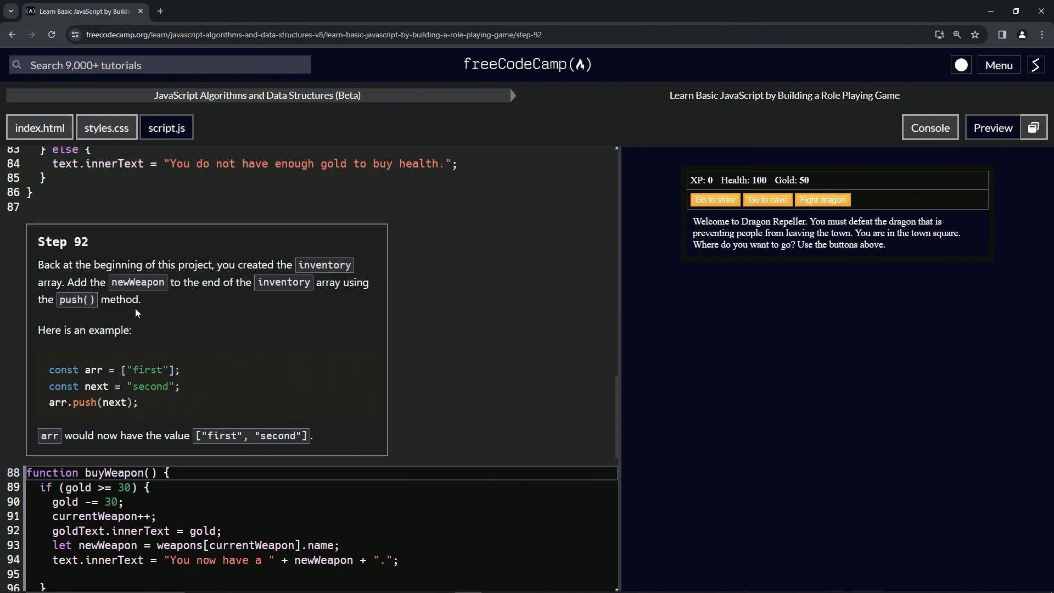
pyautogui.moveTo(112, 357)
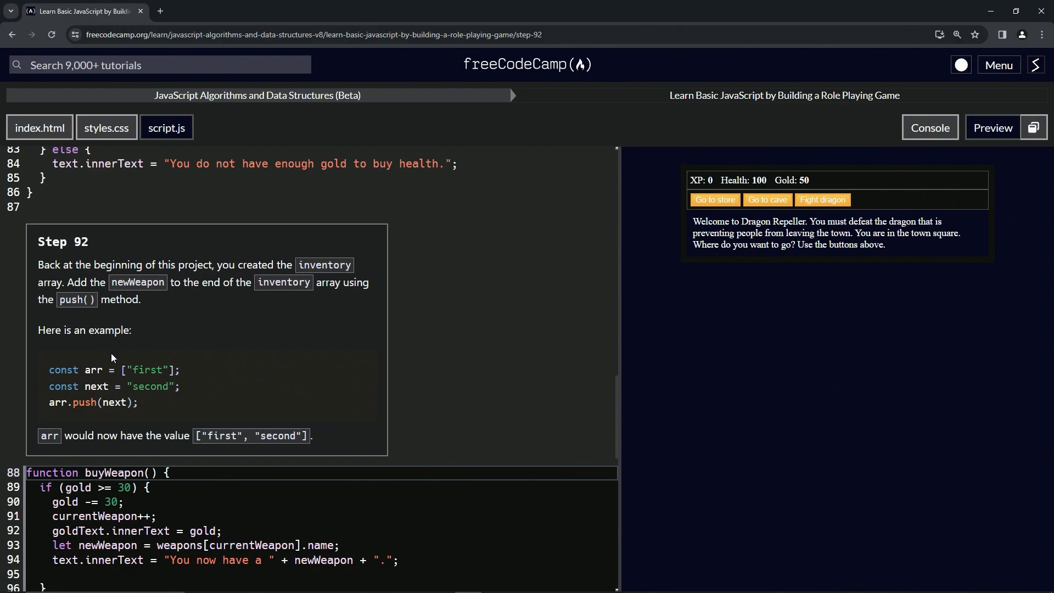
pyautogui.moveTo(152, 376)
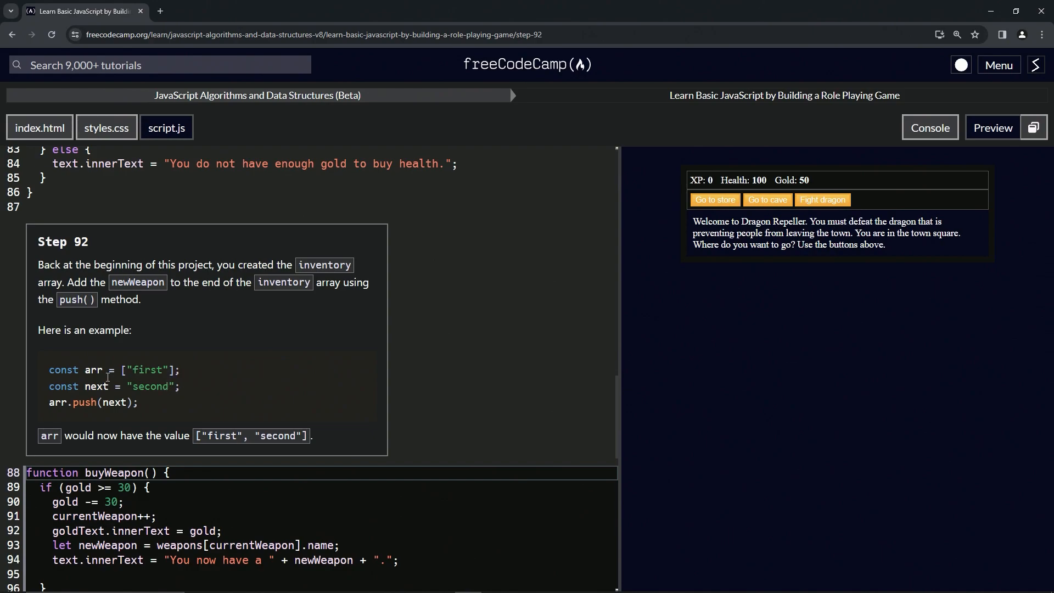
pyautogui.moveTo(135, 434)
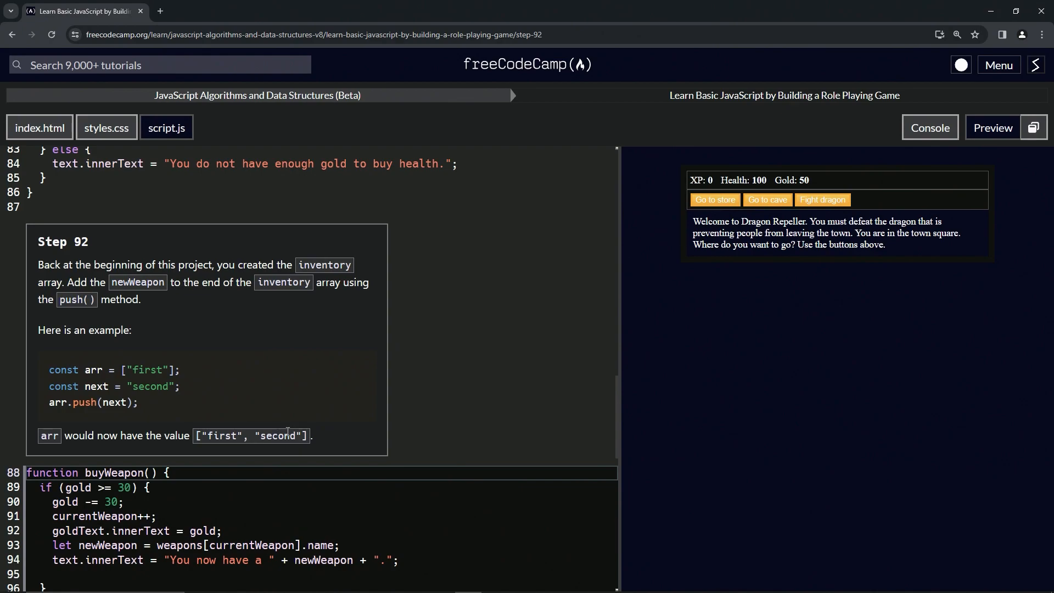
pyautogui.scroll(-3)
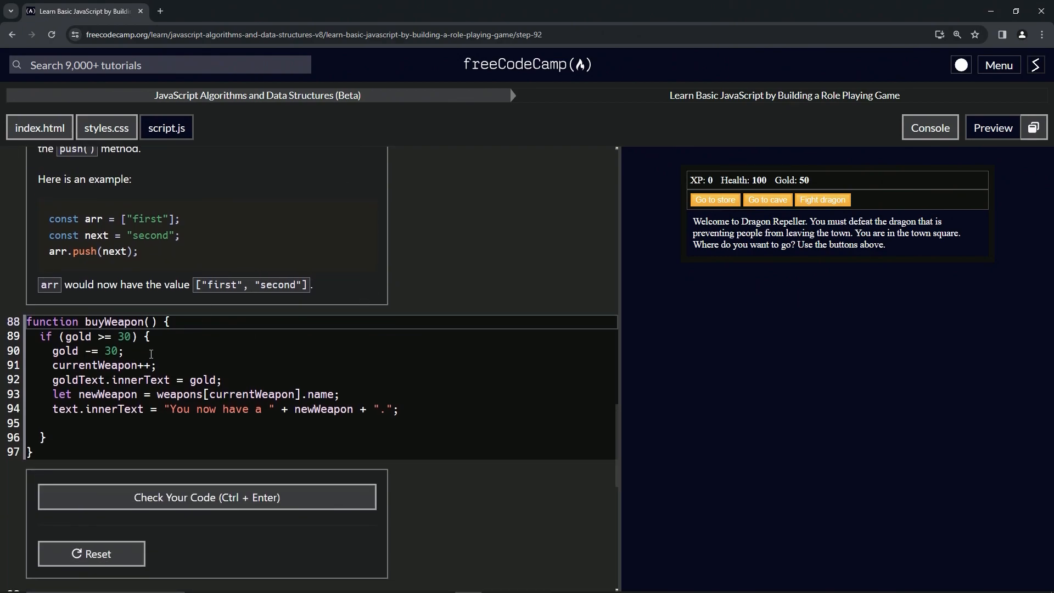
pyautogui.click(79, 423)
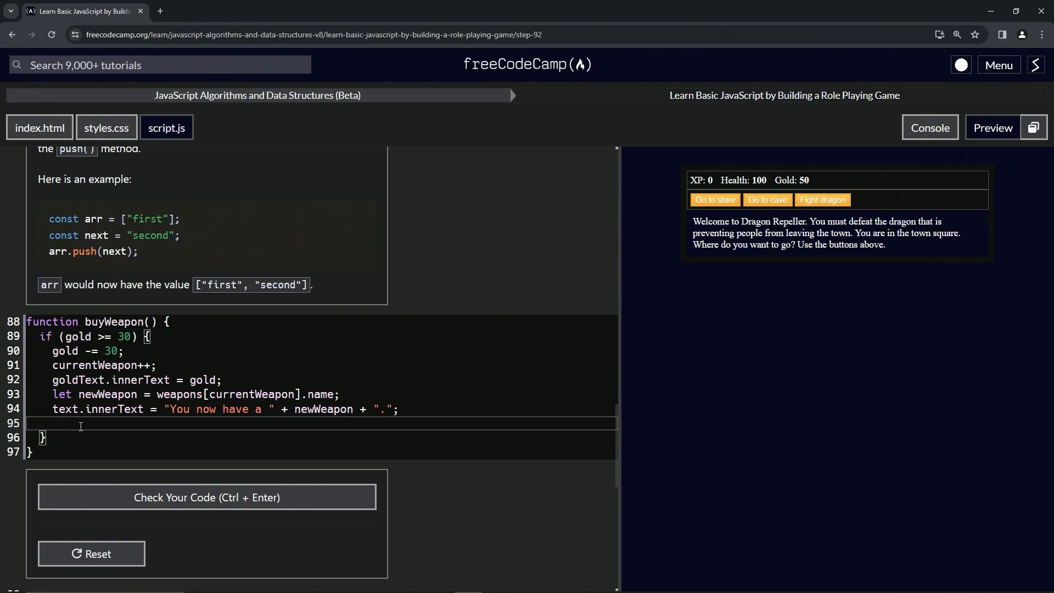
pyautogui.write('inventory.push(')
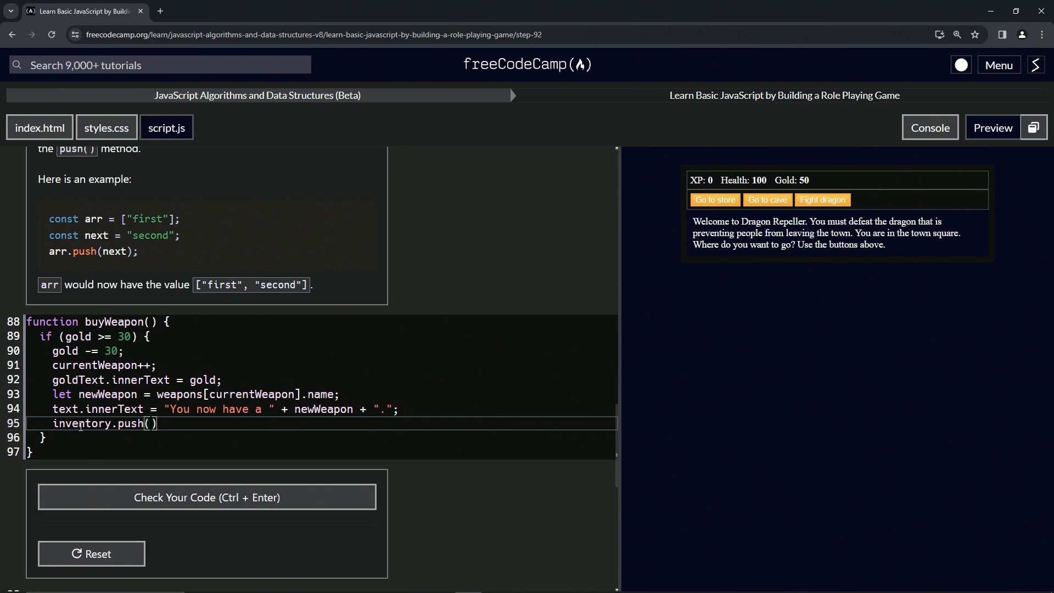
pyautogui.write('newWeapon')
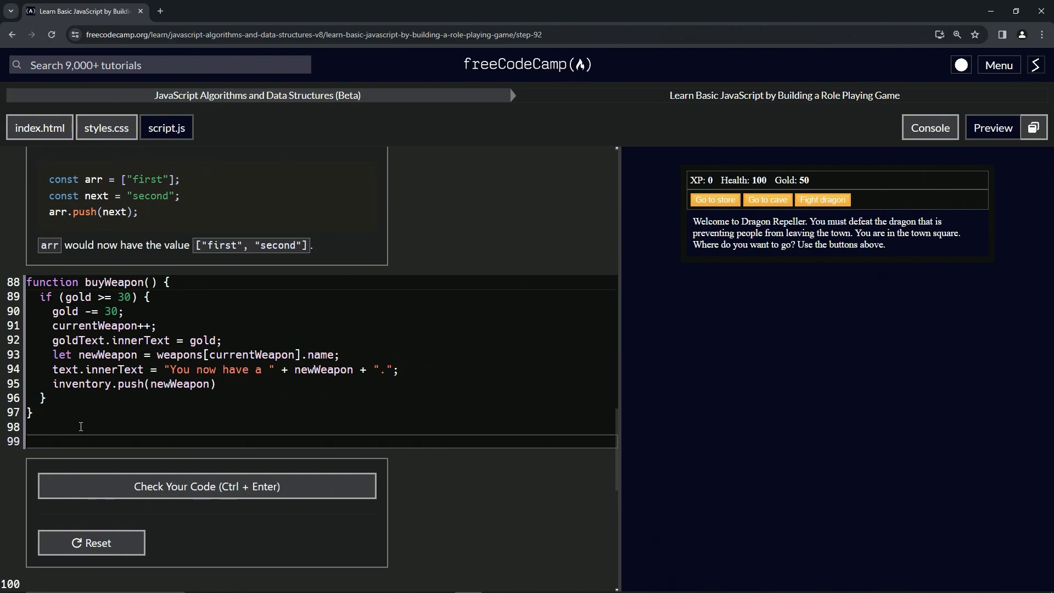
# Add buyWeapon() and console.log(inventory) as a test and view the console output
pyautogui.write('bu')
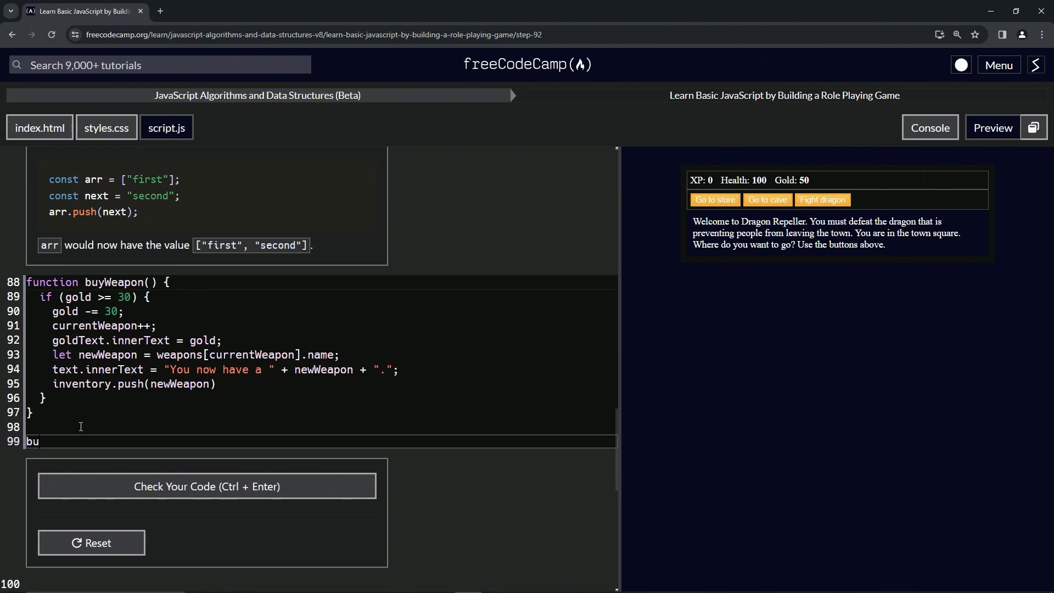
pyautogui.write('yWeapon(')
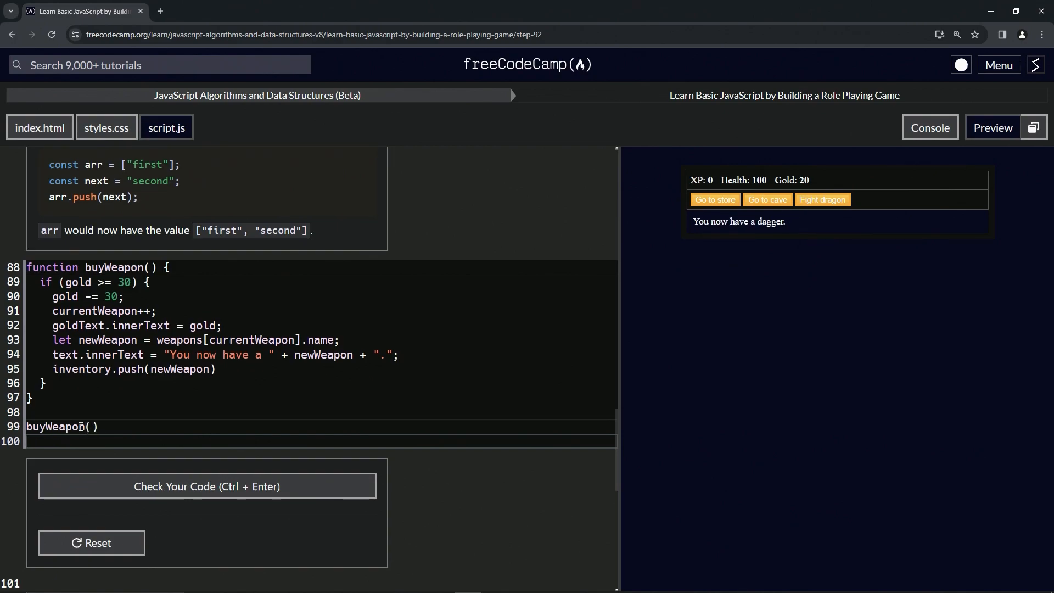
pyautogui.write('console.log')
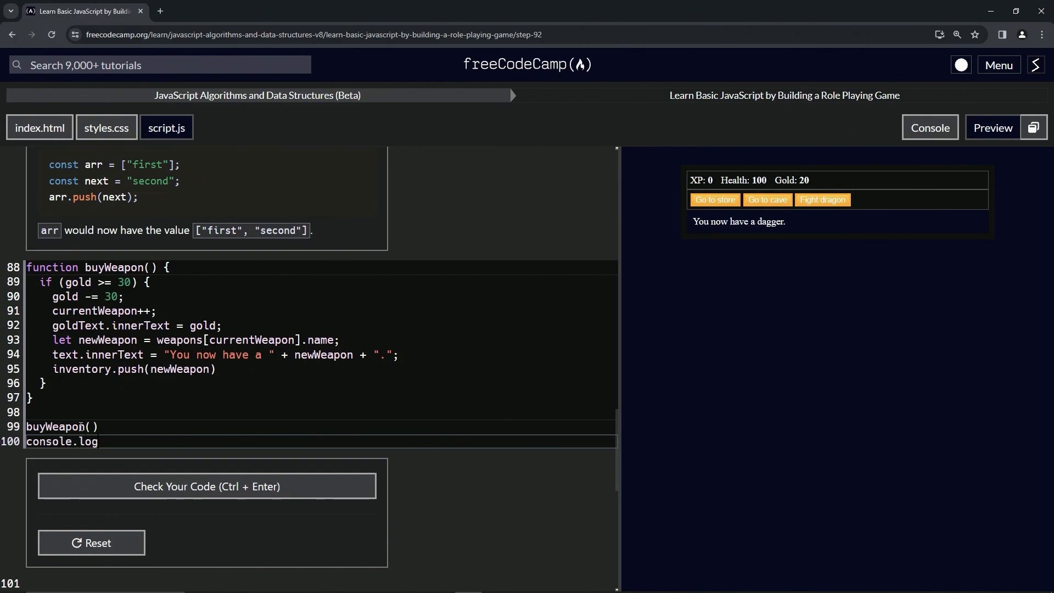
pyautogui.write('(inventory)')
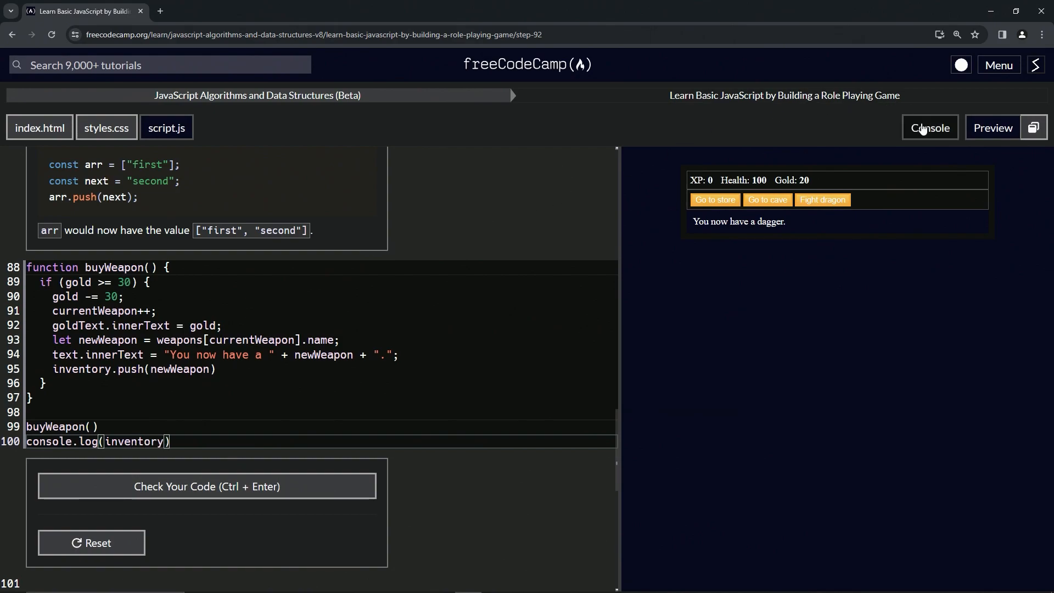
pyautogui.click(929, 128)
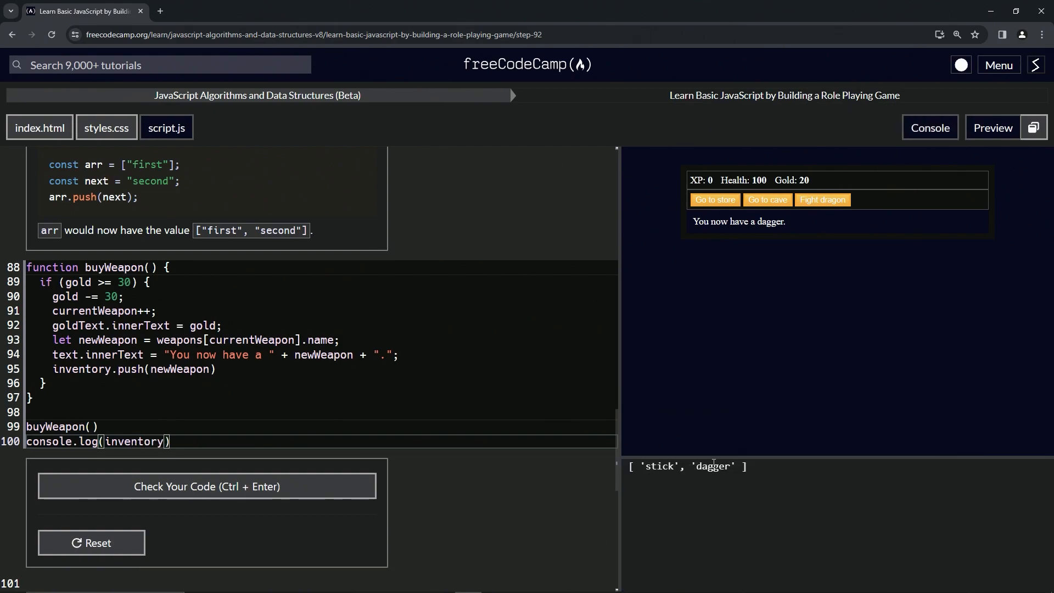
pyautogui.click(207, 486)
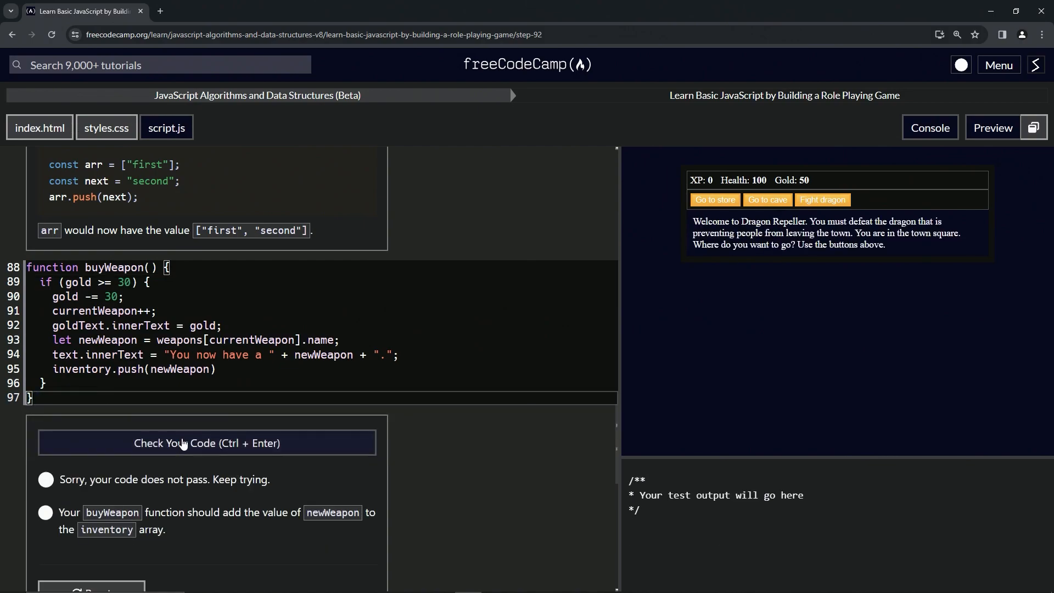
# Pass the Step 92 check and submit to advance to Step 93
pyautogui.click(207, 442)
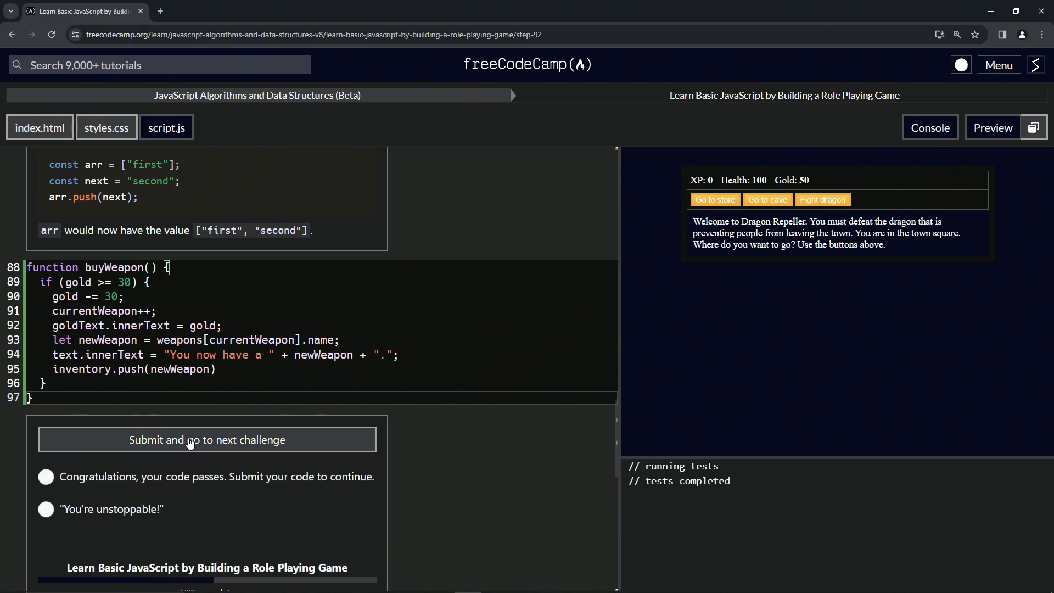
pyautogui.click(206, 440)
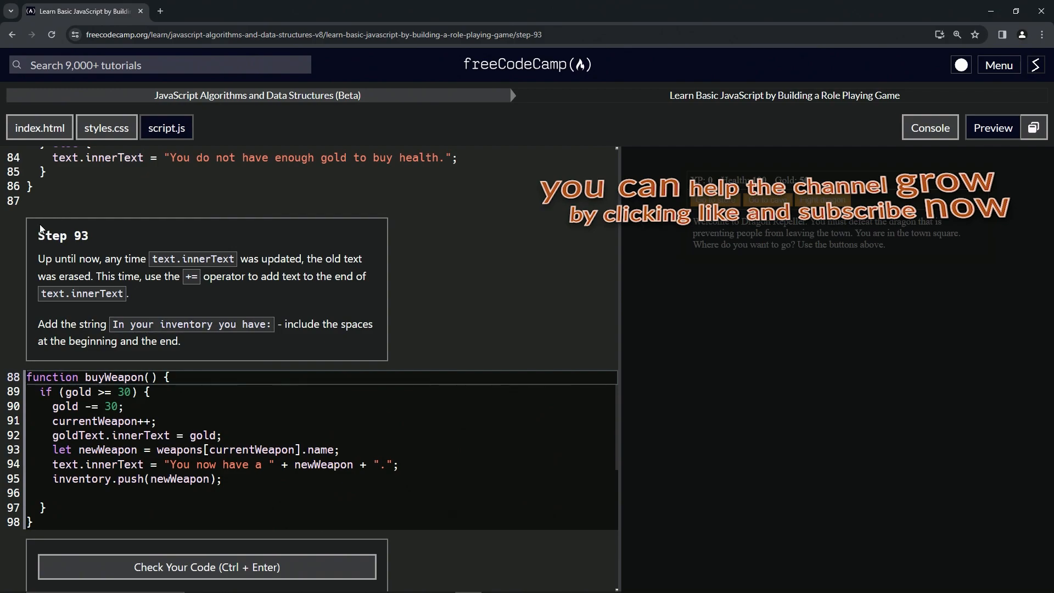
pyautogui.moveTo(96, 242)
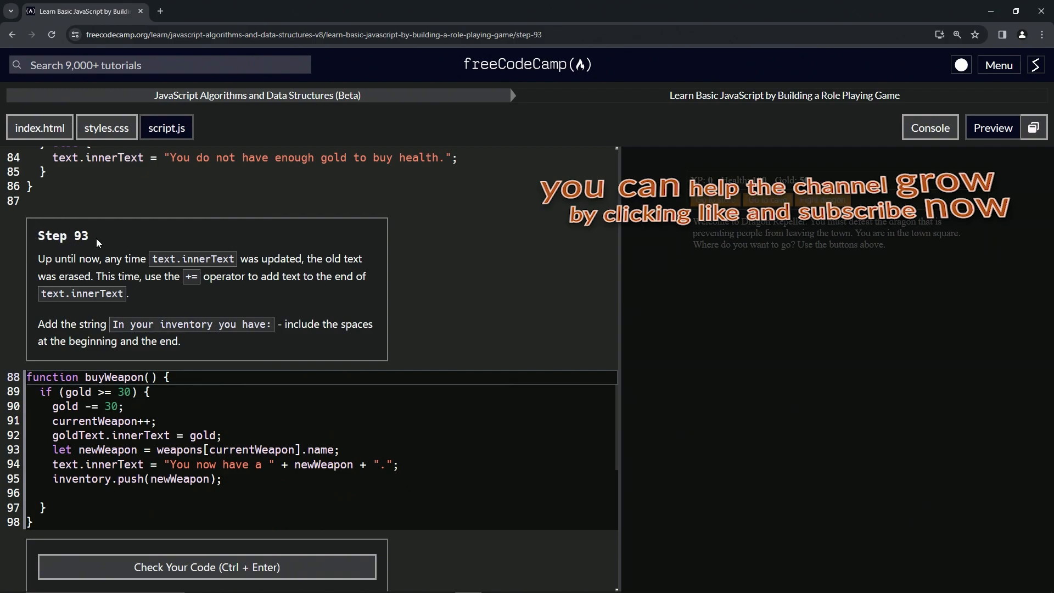